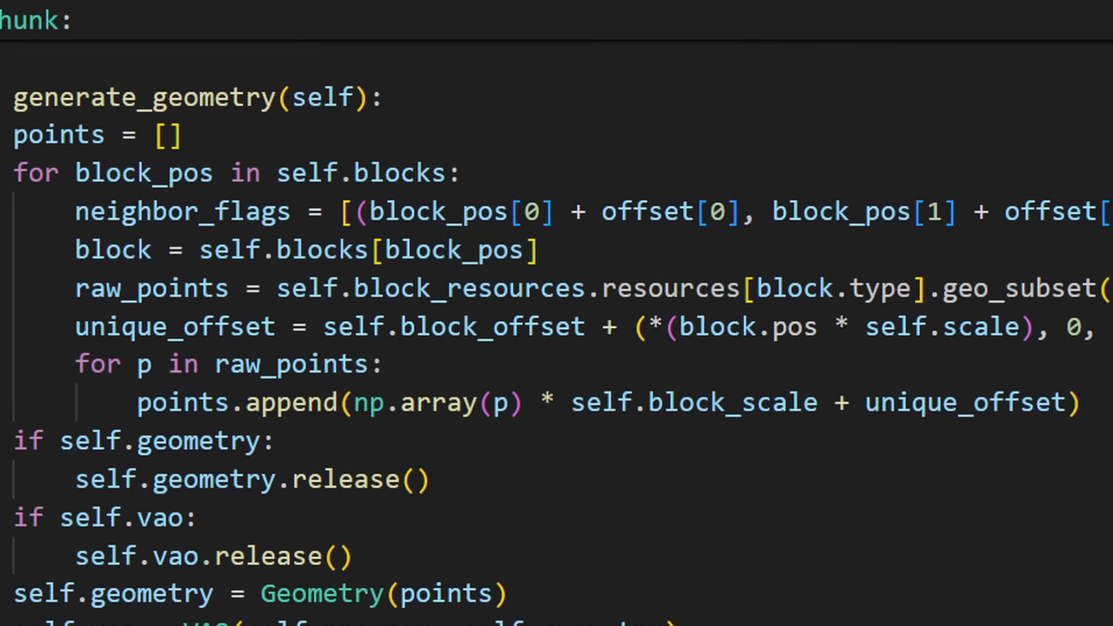
Scroll down through the chunk geometry code toward the shader inputs.
scroll("down", 3)
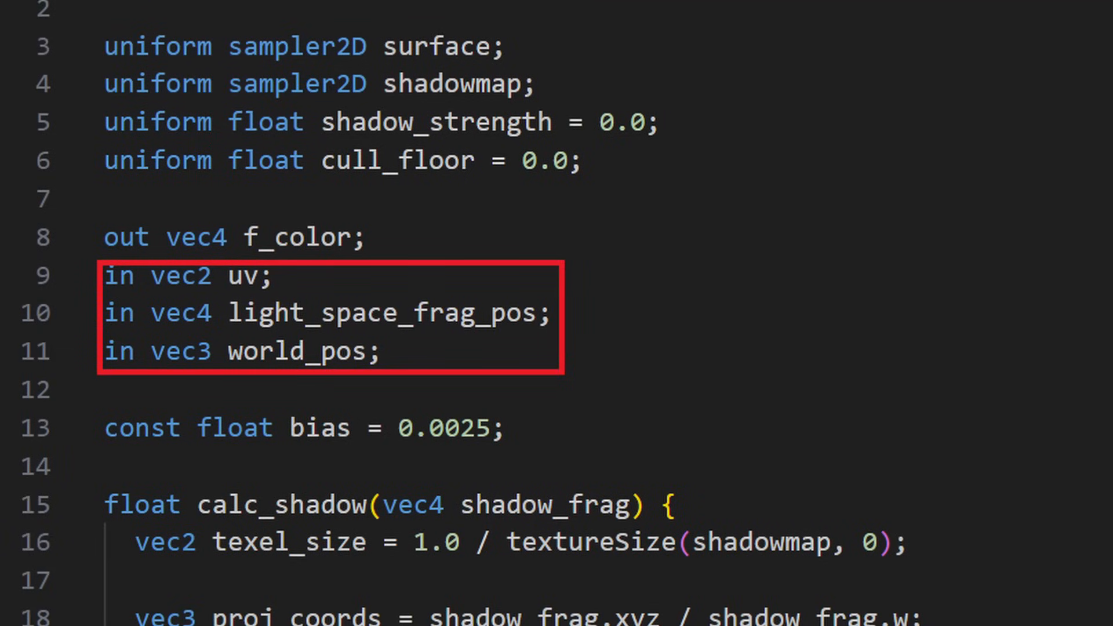
scroll("down", 3)
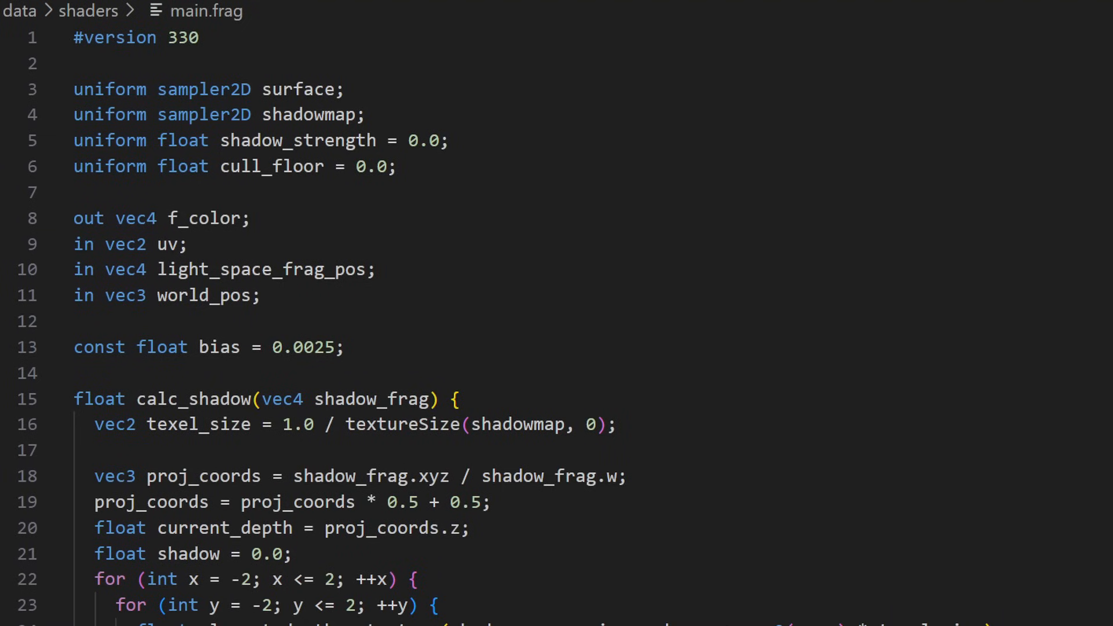
double_click(167, 295)
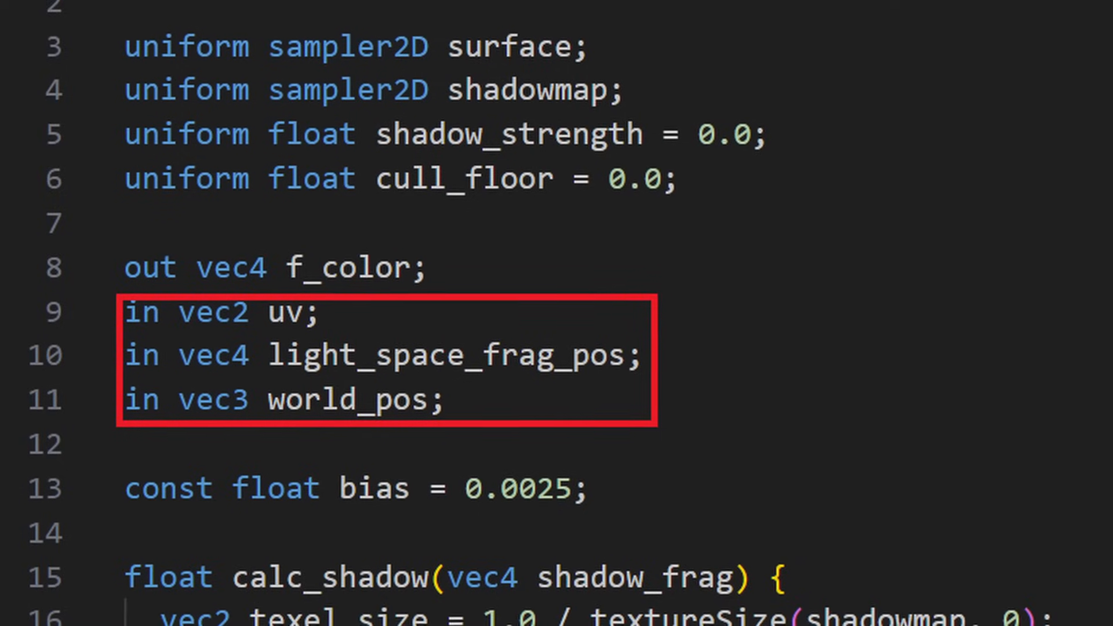
scroll("down", 3)
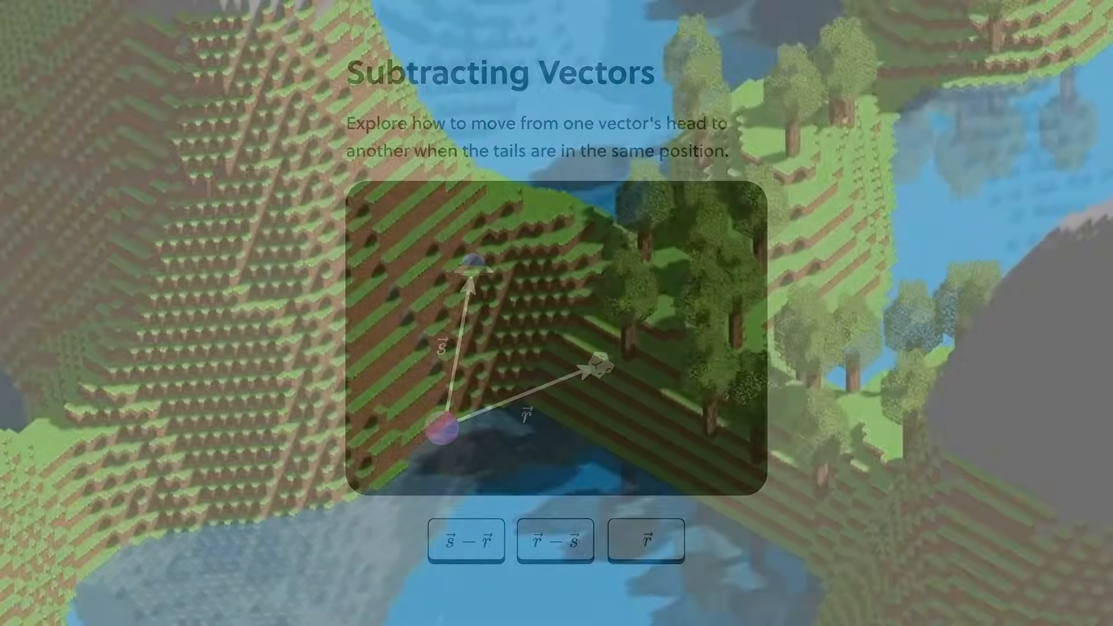
left_click(554, 540)
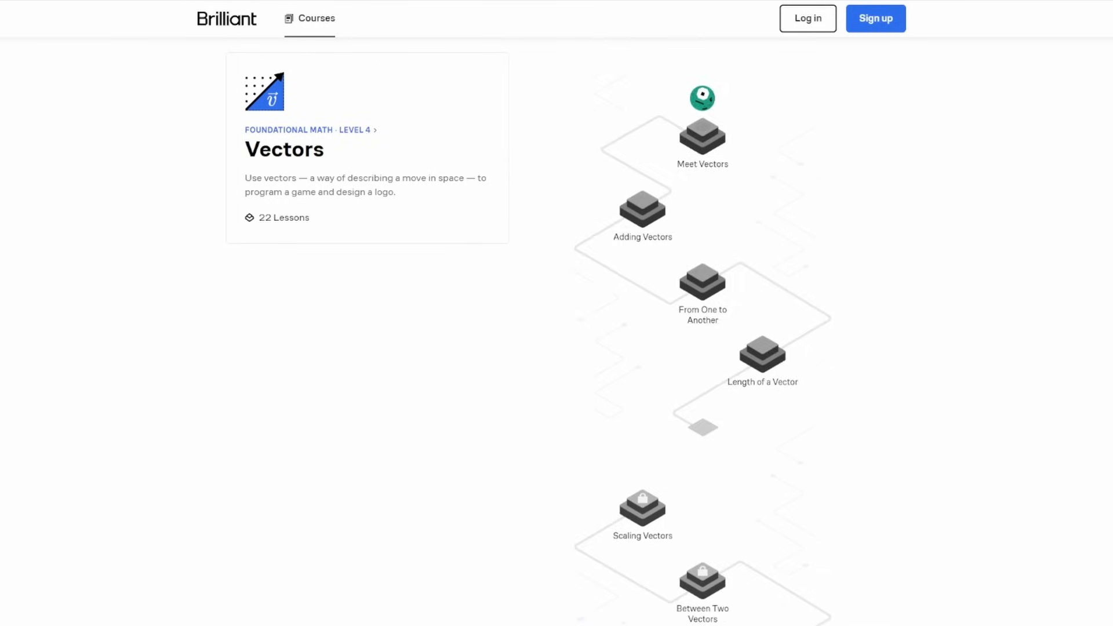
scroll("down", 3)
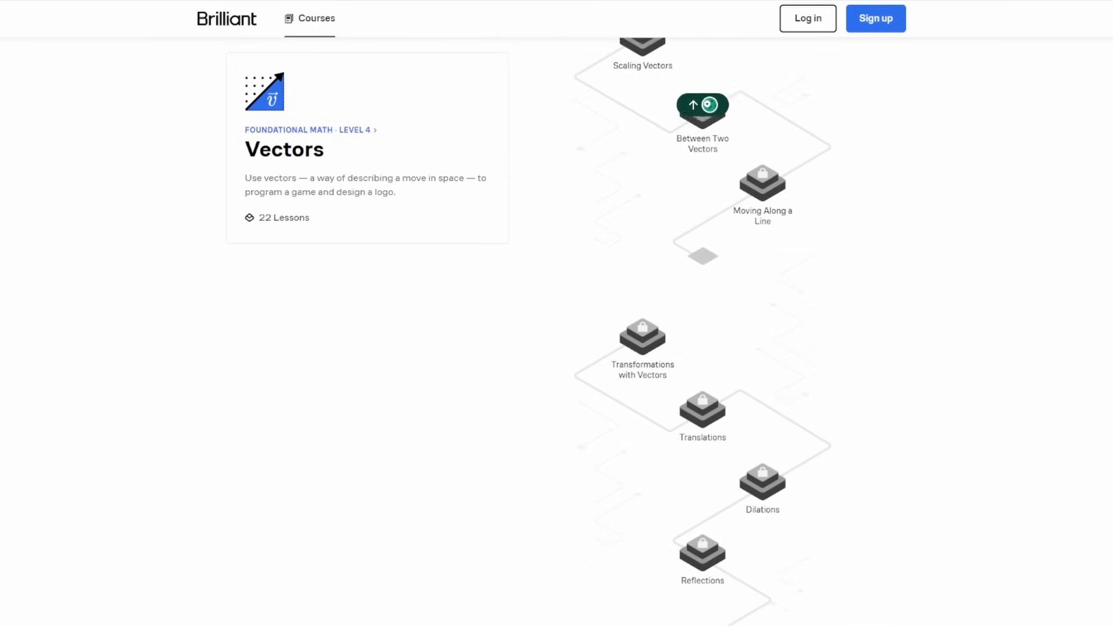
left_click(701, 105)
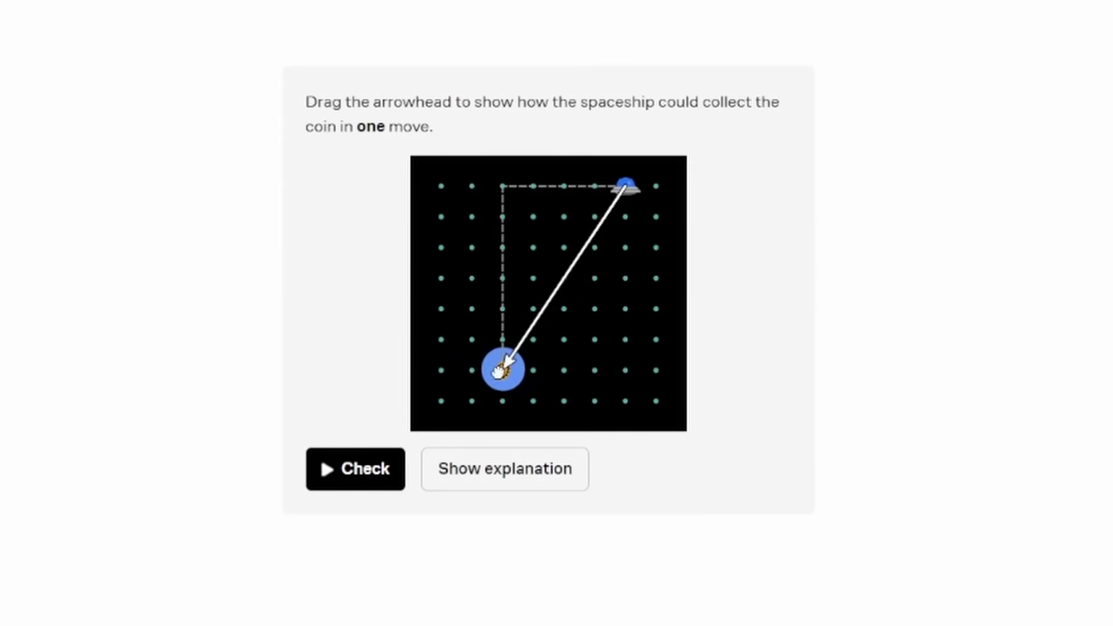
Check the spaceship-to-coin answer, get it marked Correct for 15 XP, and continue.
left_click(355, 468)
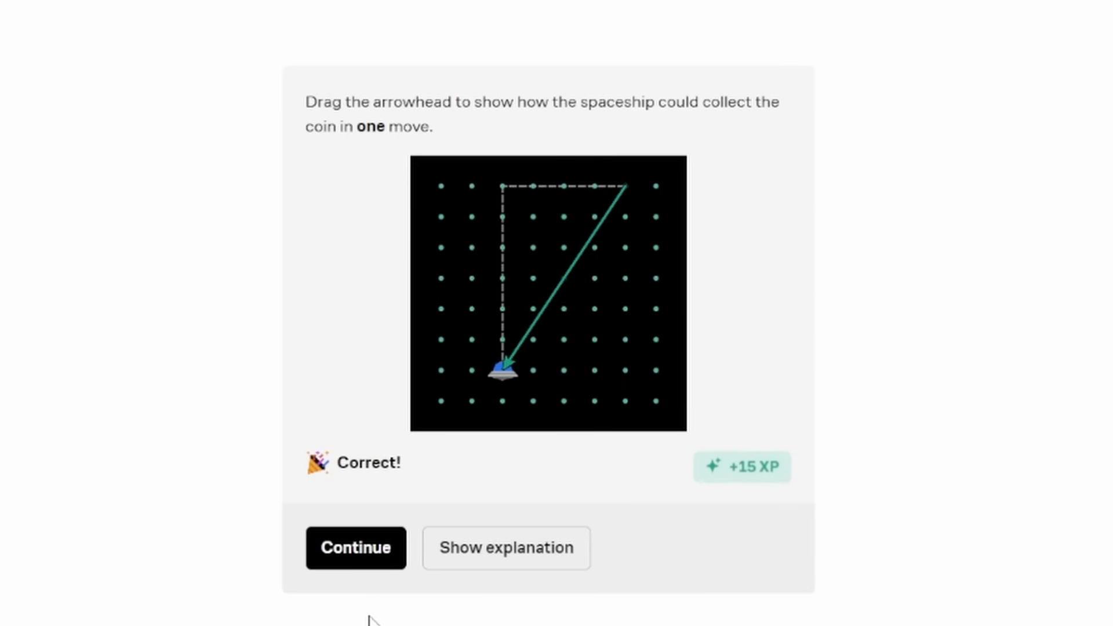
left_click(355, 547)
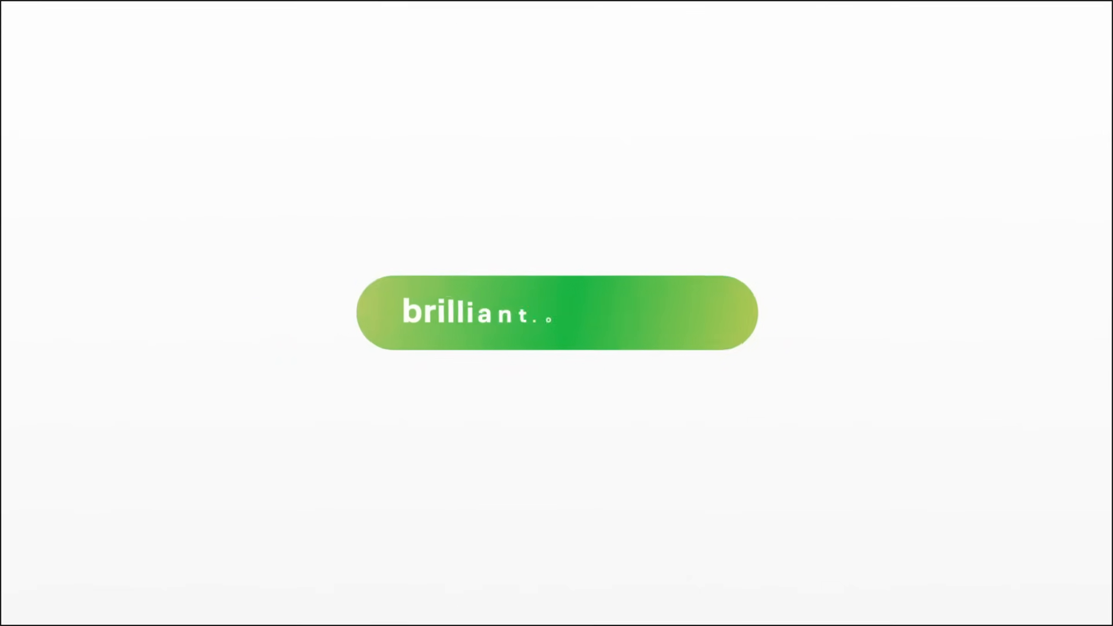